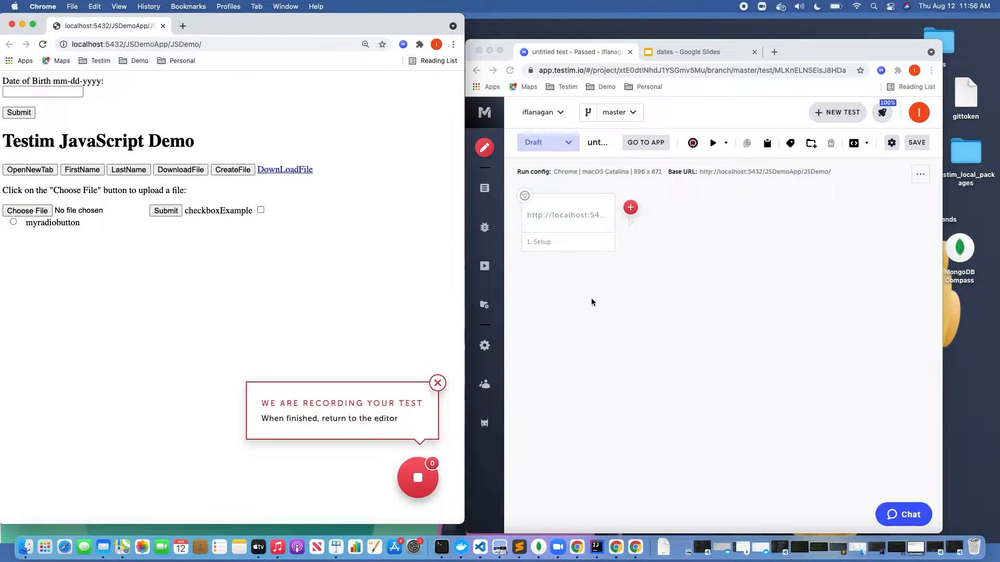
pyautogui.moveTo(631, 223)
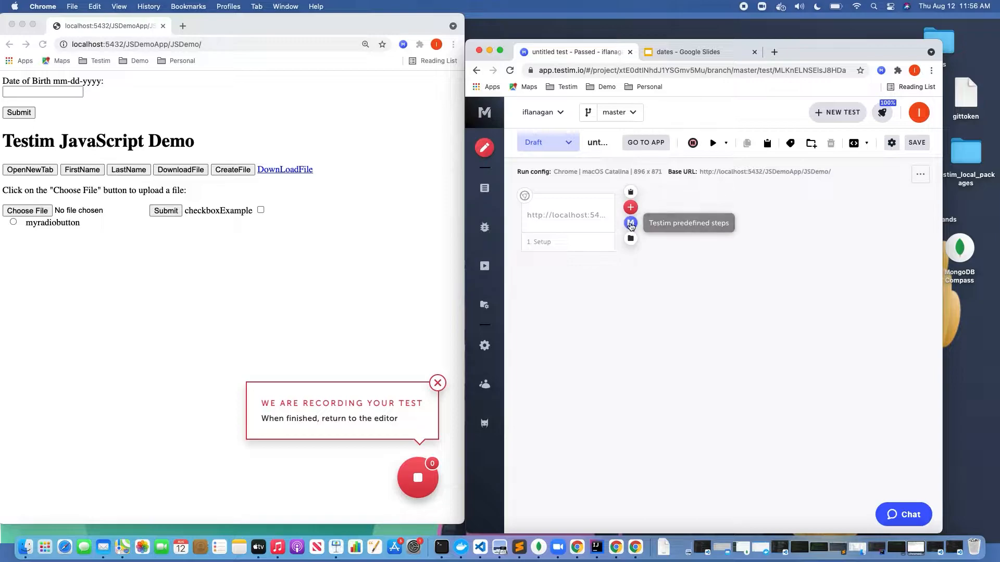
# Browse Testim's predefined action steps down to Generate date.
pyautogui.click(631, 223)
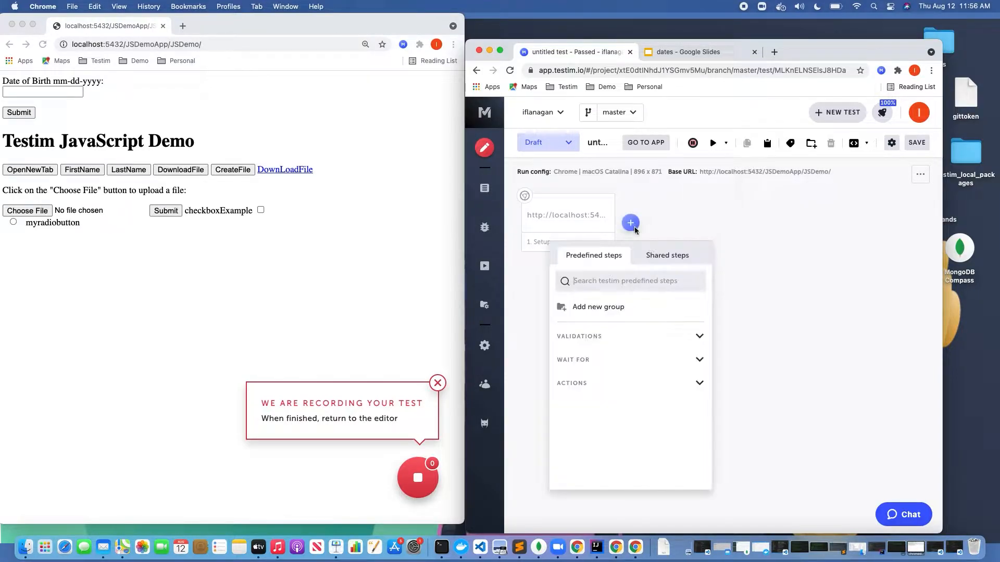
pyautogui.click(572, 382)
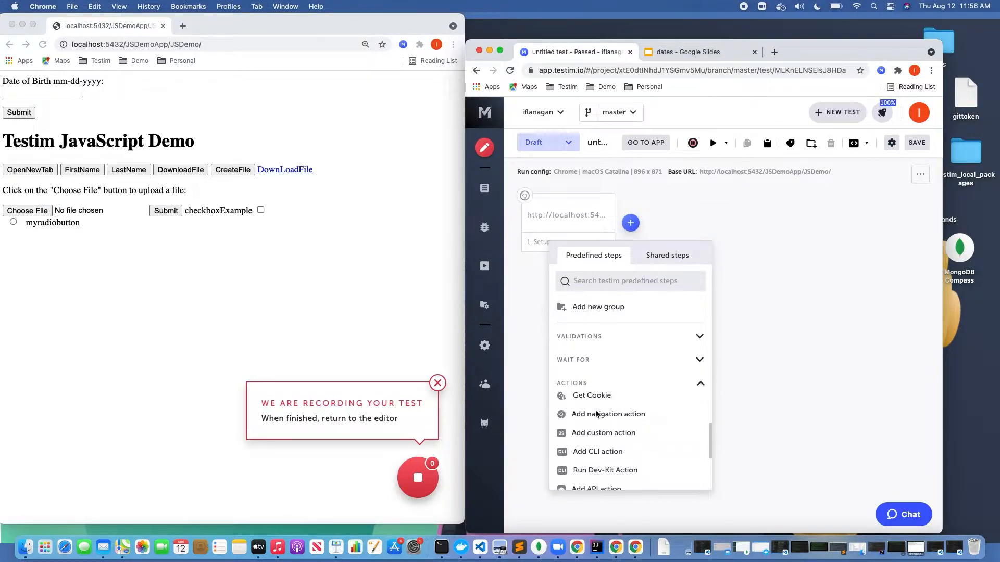
pyautogui.scroll(-3)
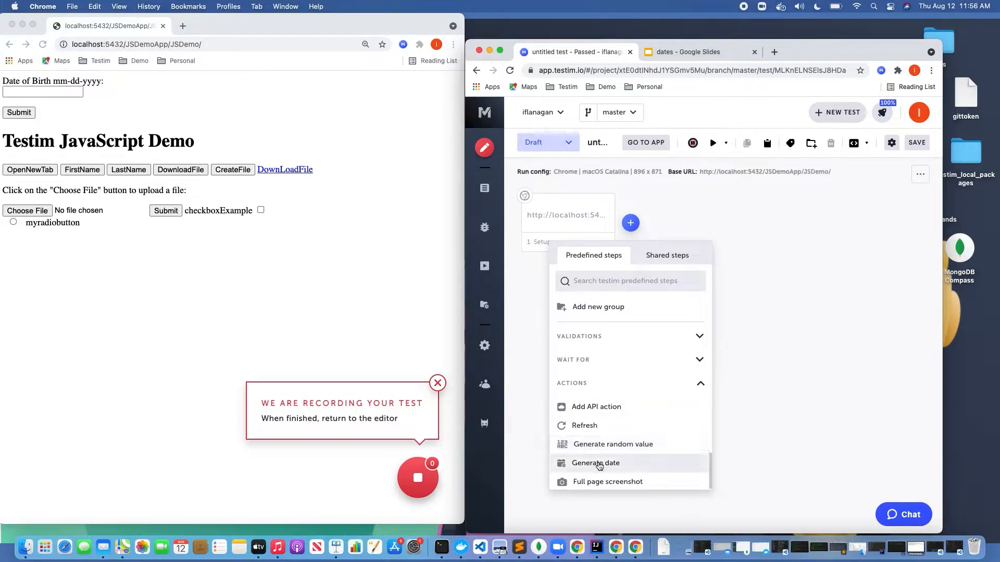
# Add a Generate date step storing dateValue and set its format to MM-DD-YYYY.
pyautogui.click(594, 463)
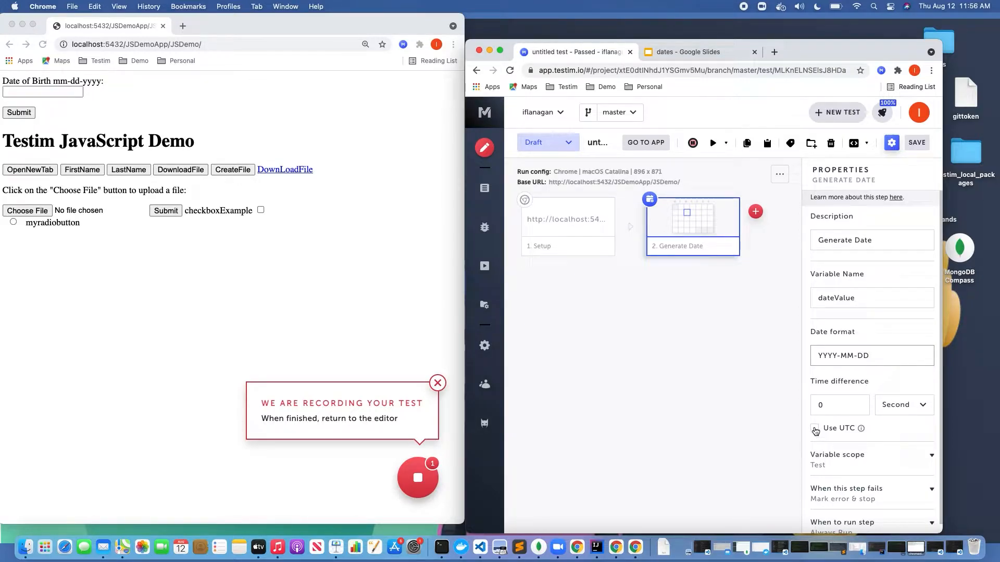
pyautogui.click(870, 455)
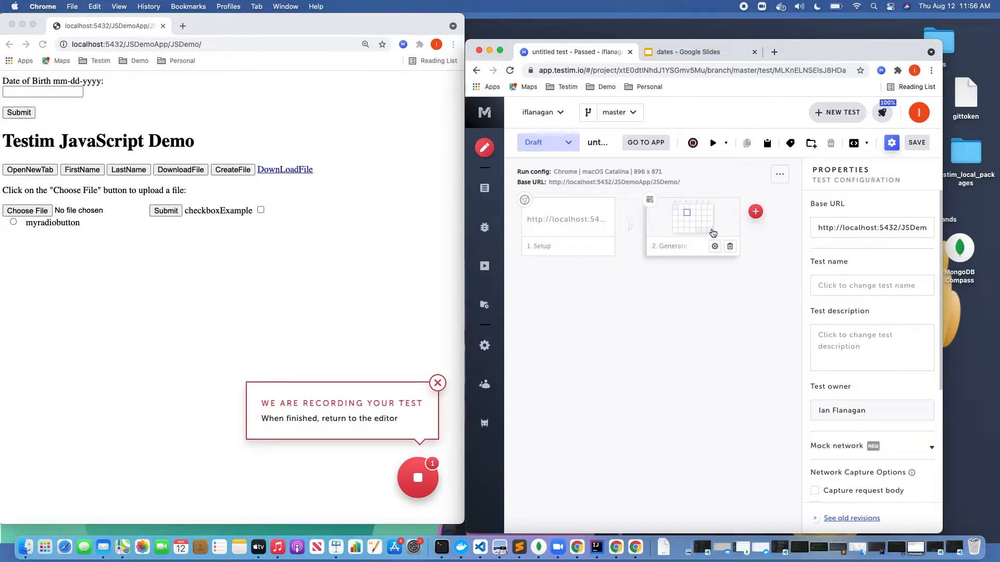
pyautogui.click(692, 216)
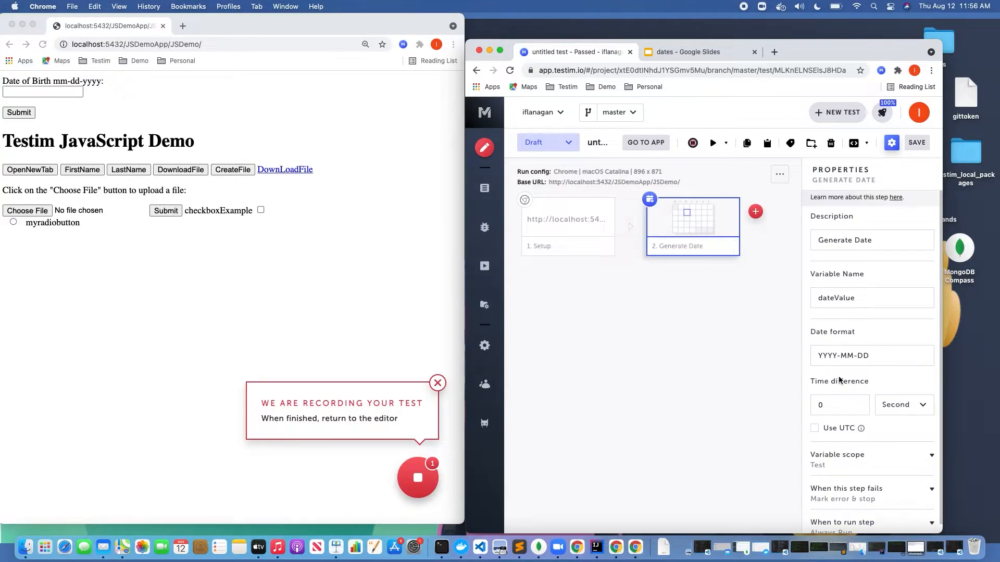
pyautogui.moveTo(776, 311)
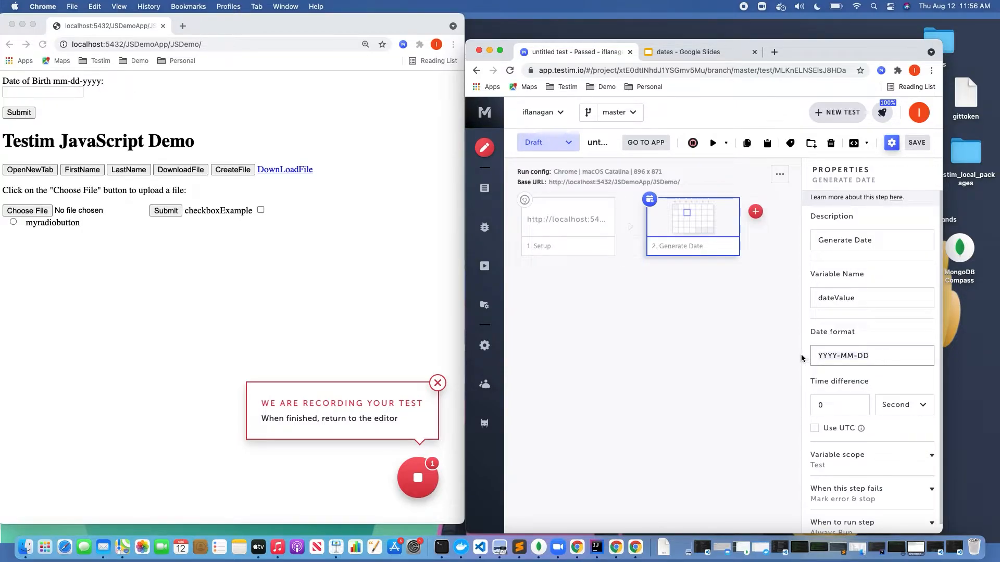
pyautogui.write('MM')
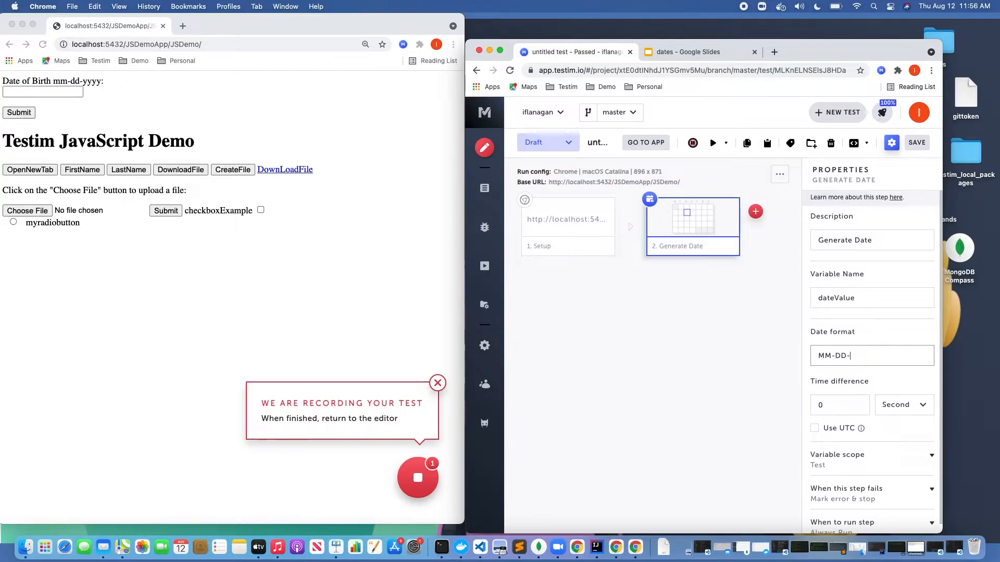
pyautogui.write('YYYY')
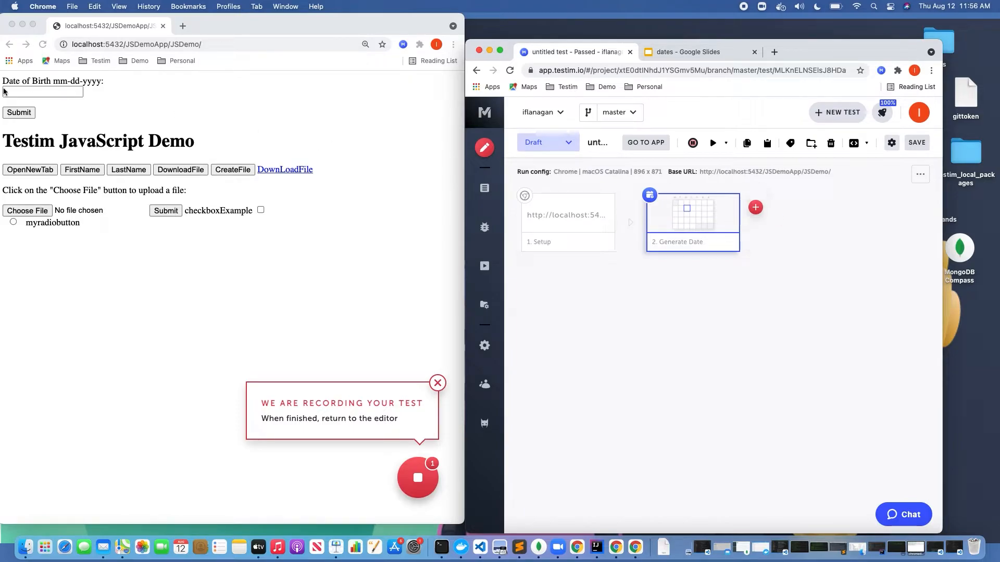
# Record filling Date of Birth with dateValue, submitting, and dismissing the alert.
pyautogui.click(43, 92)
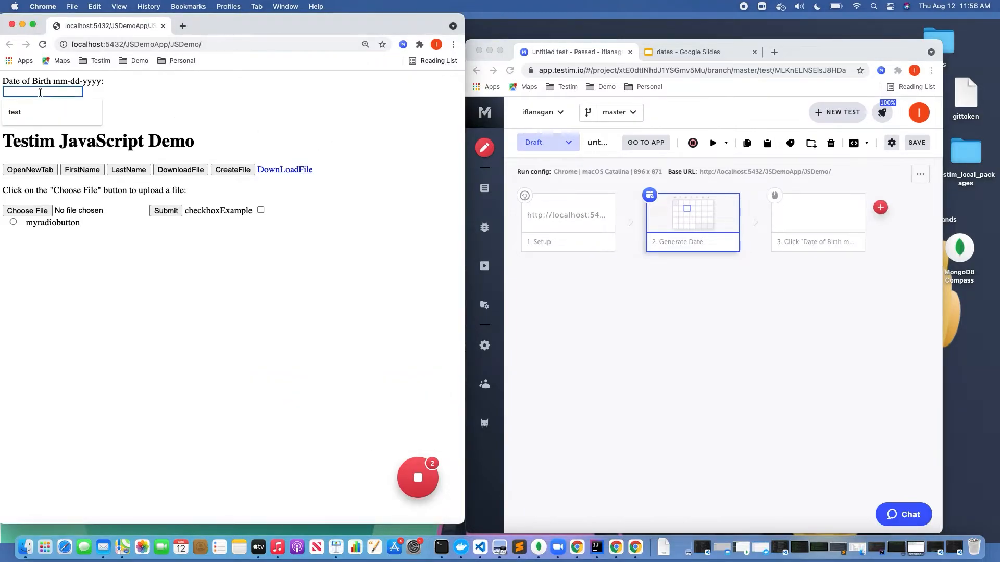
pyautogui.write('dateValue')
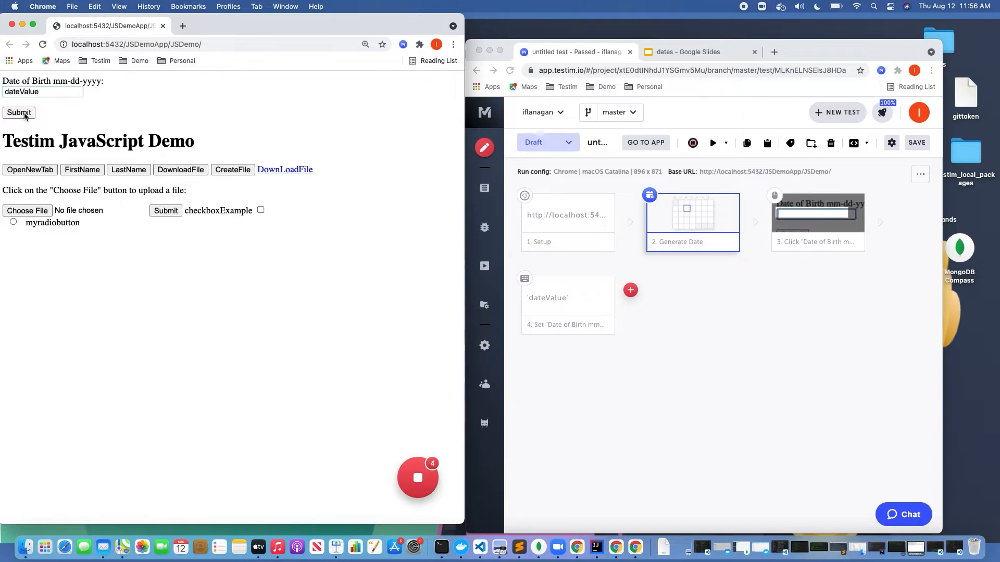
pyautogui.click(19, 112)
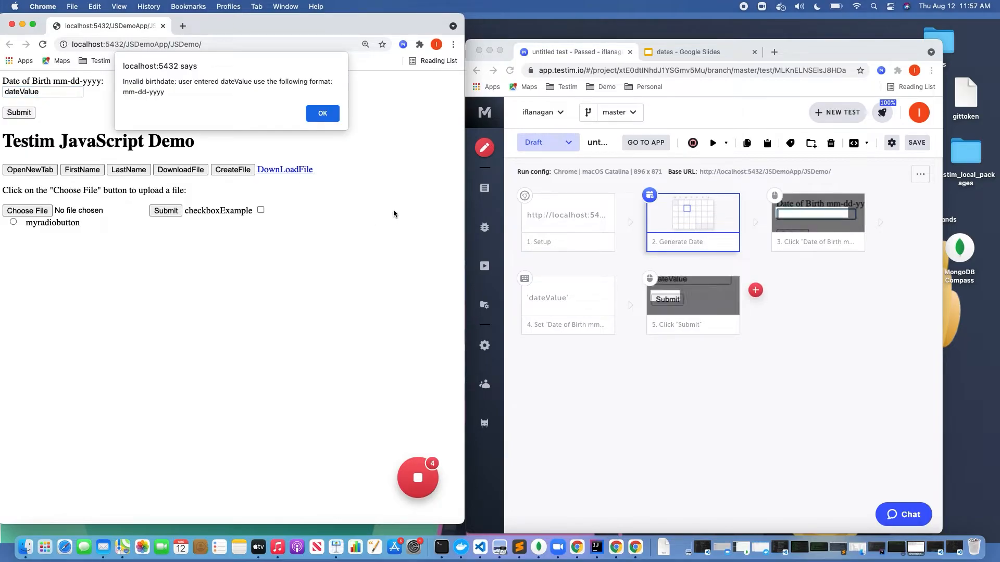
pyautogui.click(322, 113)
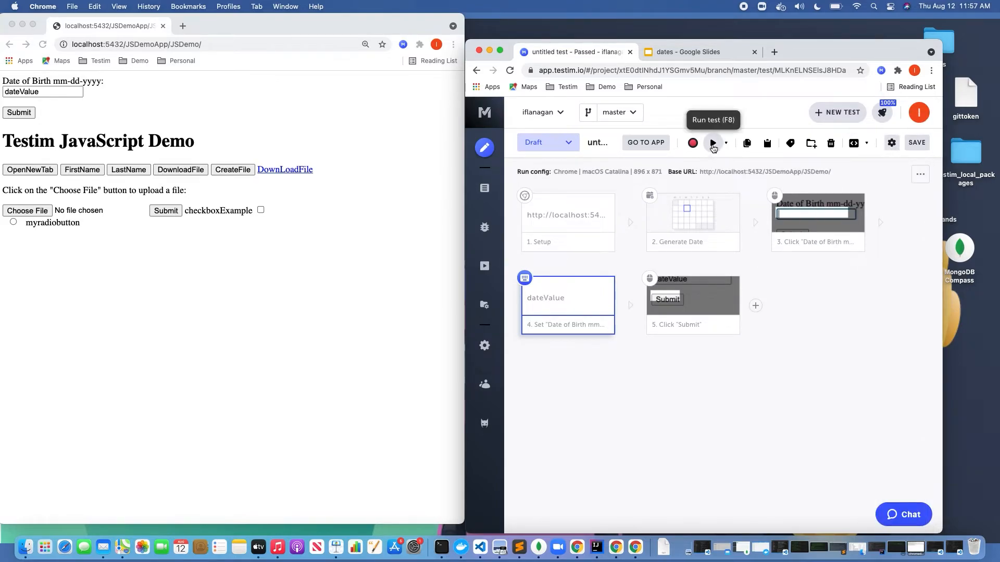
# Run the five-step test, which passes in 7 seconds with 08-12-2021.
pyautogui.click(712, 142)
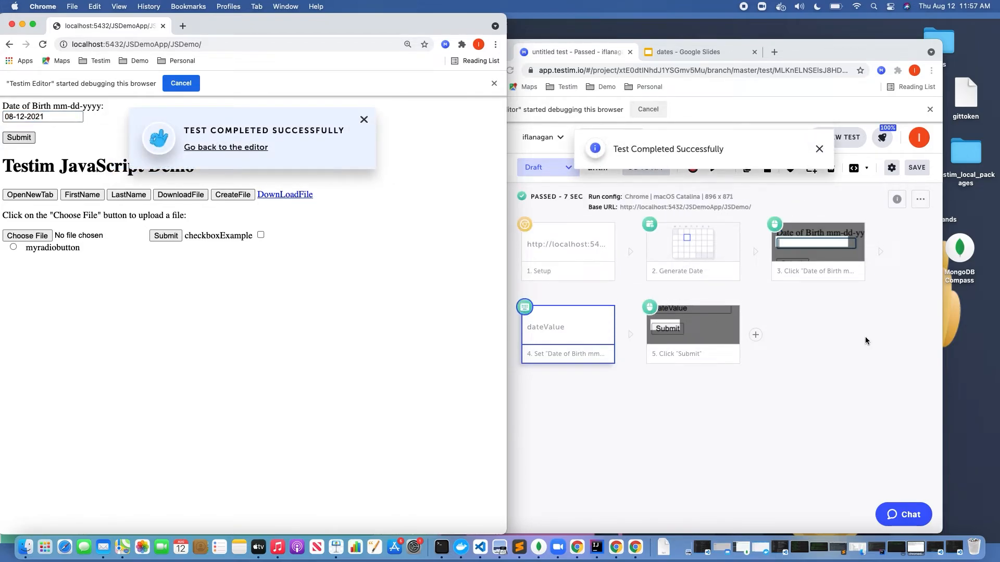
pyautogui.click(363, 119)
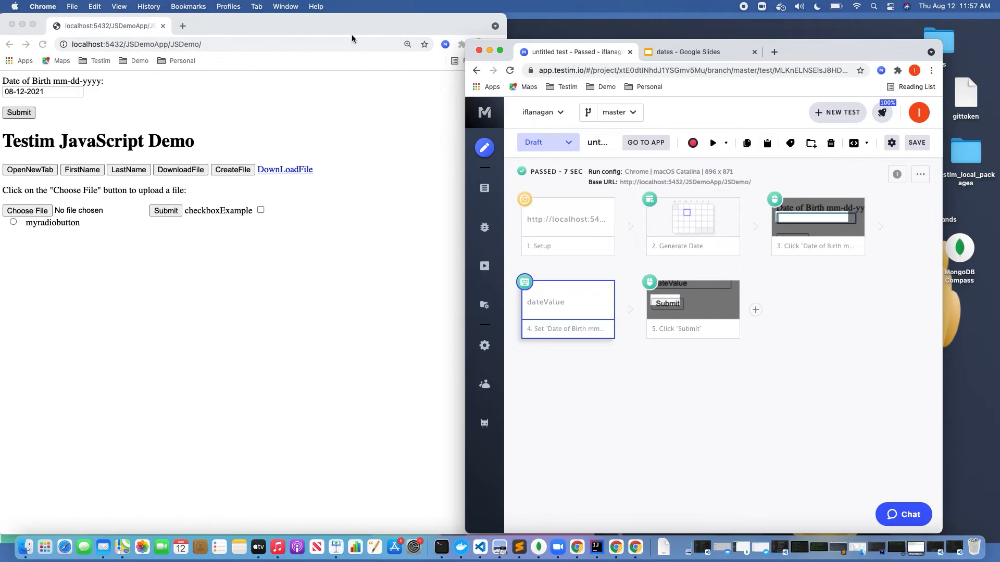
# Show slide 2, the Testim thank-you slide, of the dates presentation.
pyautogui.click(685, 51)
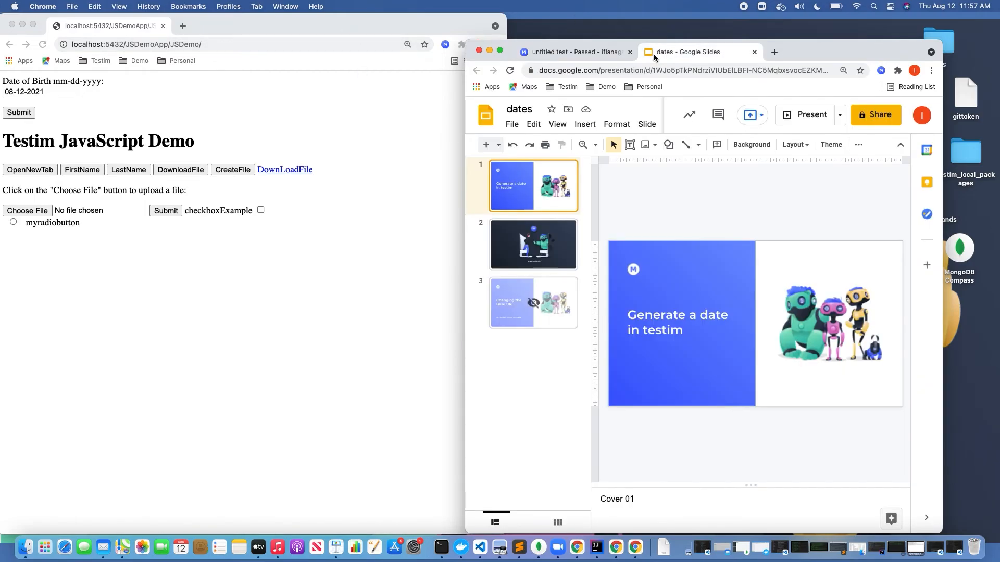
pyautogui.click(533, 244)
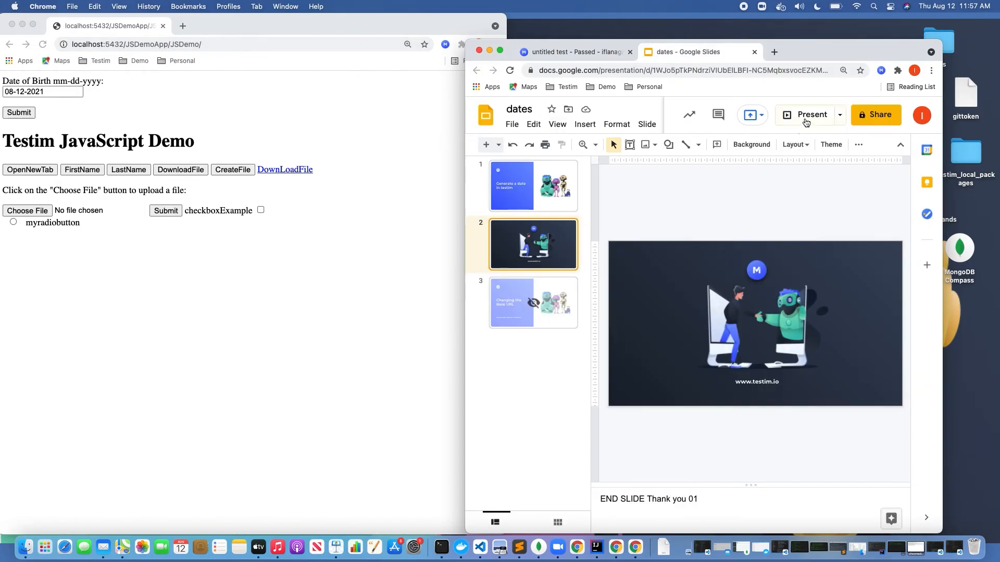